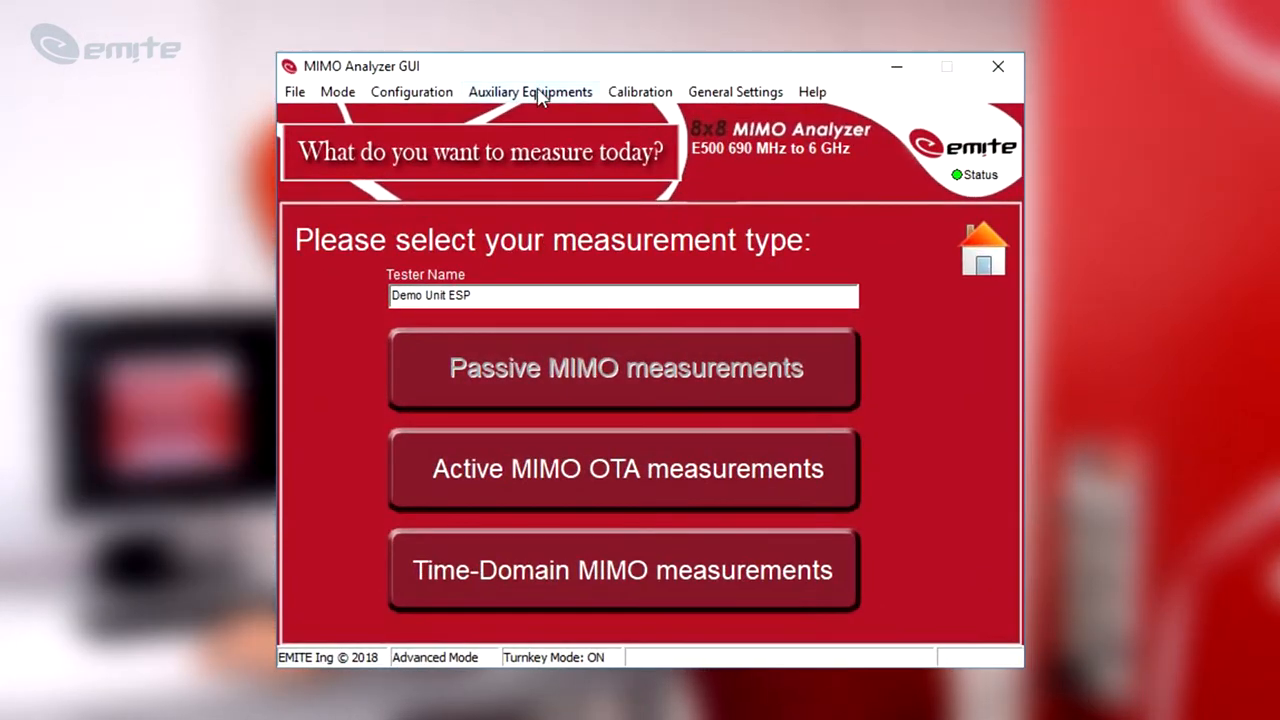
Connect the base station emulator over TCP/IP at 192.168.21.175, port 5025
{"action": "left_click", "coordinate": [530, 92]}
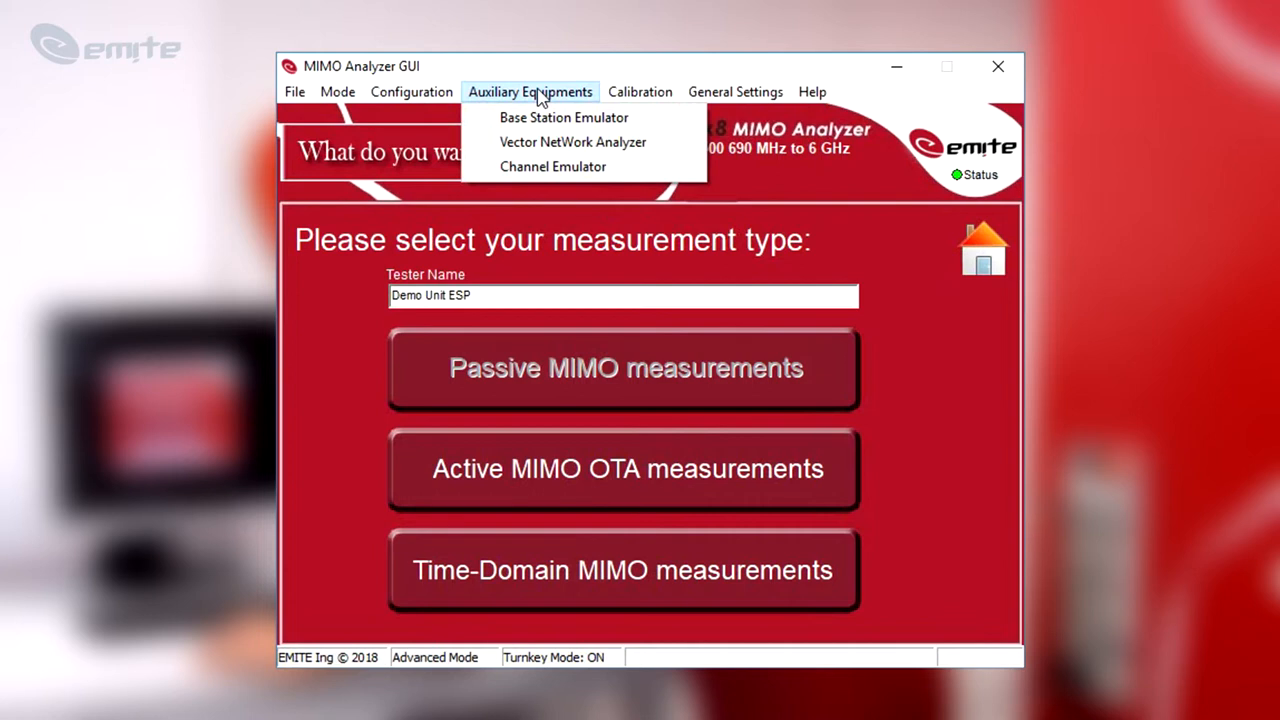
{"action": "left_click", "coordinate": [564, 116]}
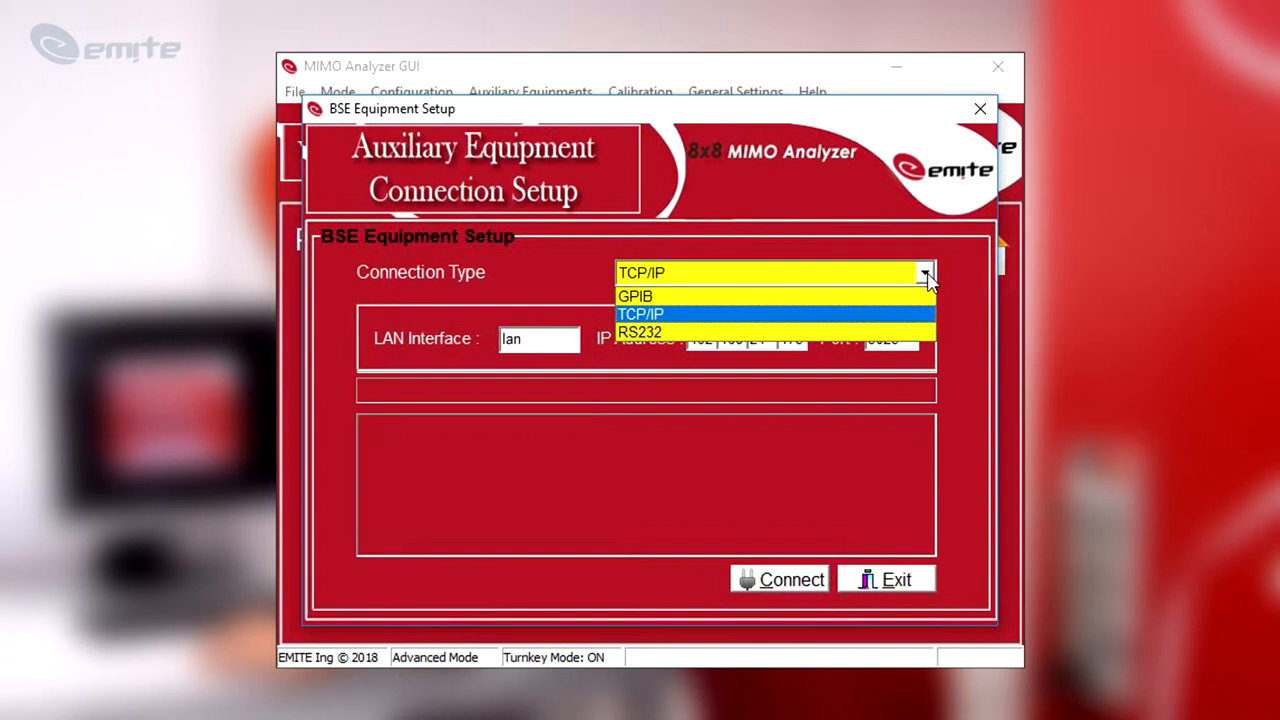
{"action": "left_click", "coordinate": [640, 312]}
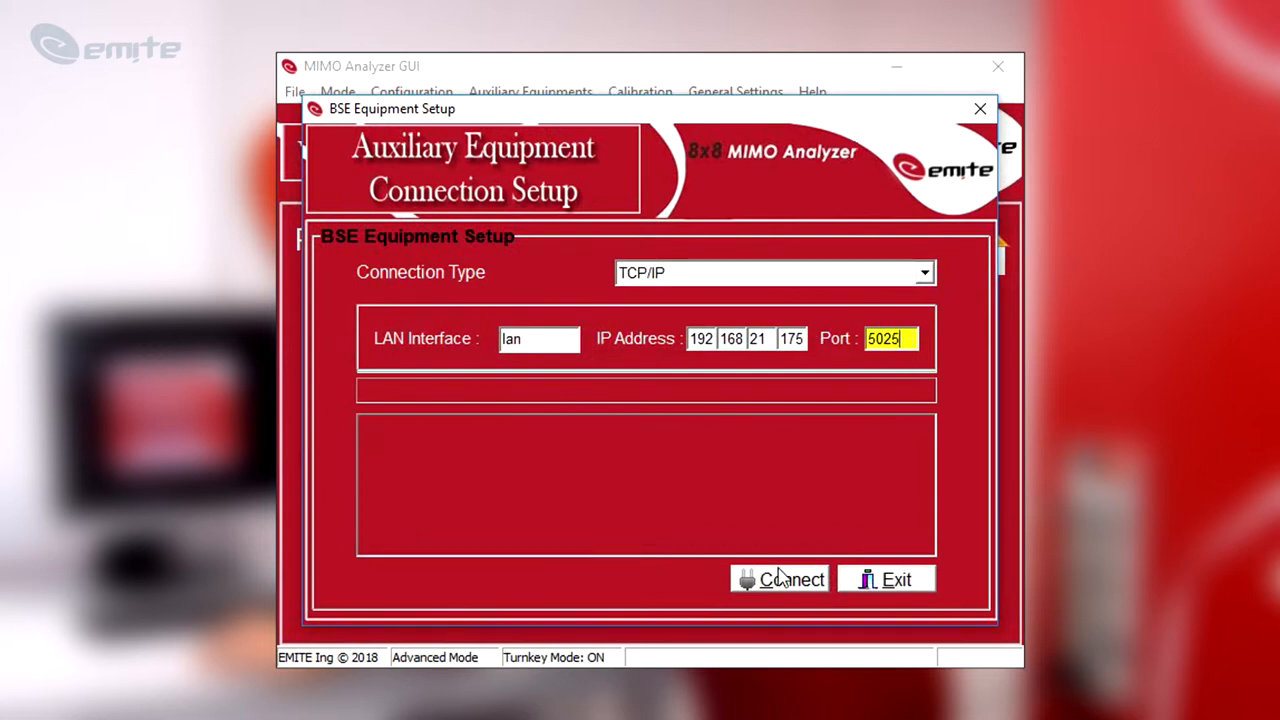
{"action": "left_click", "coordinate": [780, 580]}
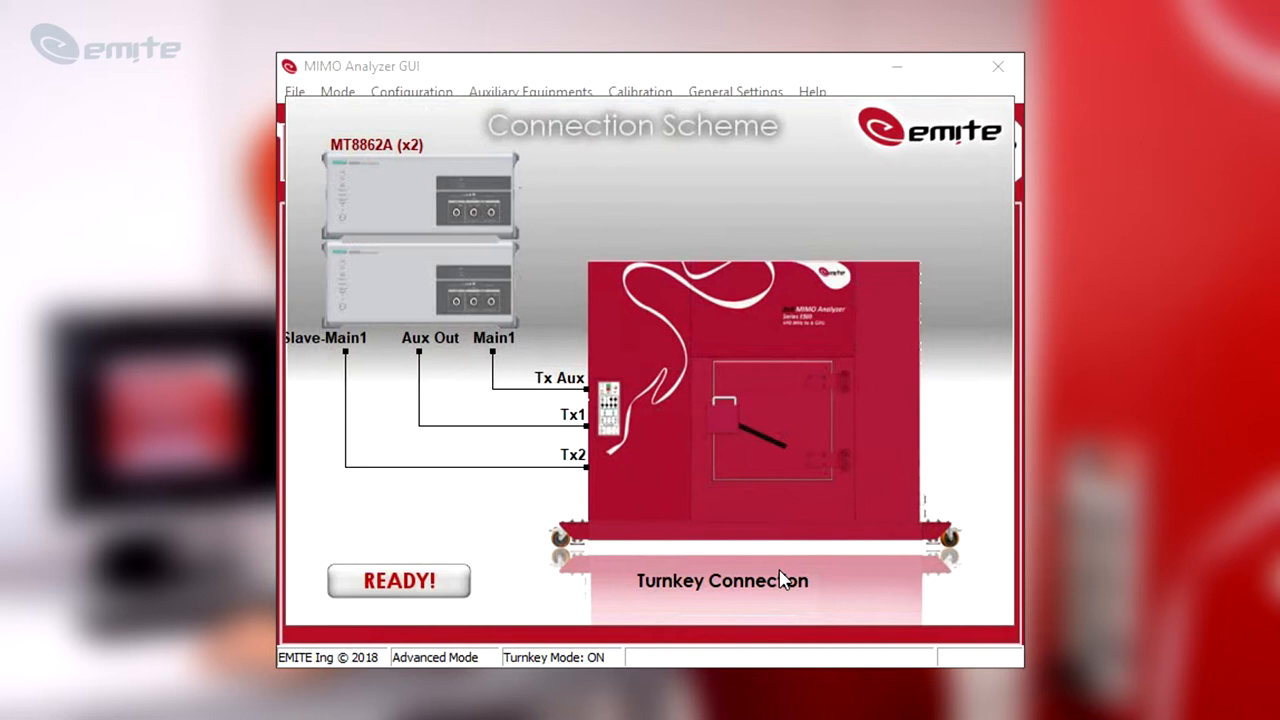
{"action": "mouse_move", "coordinate": [776, 570]}
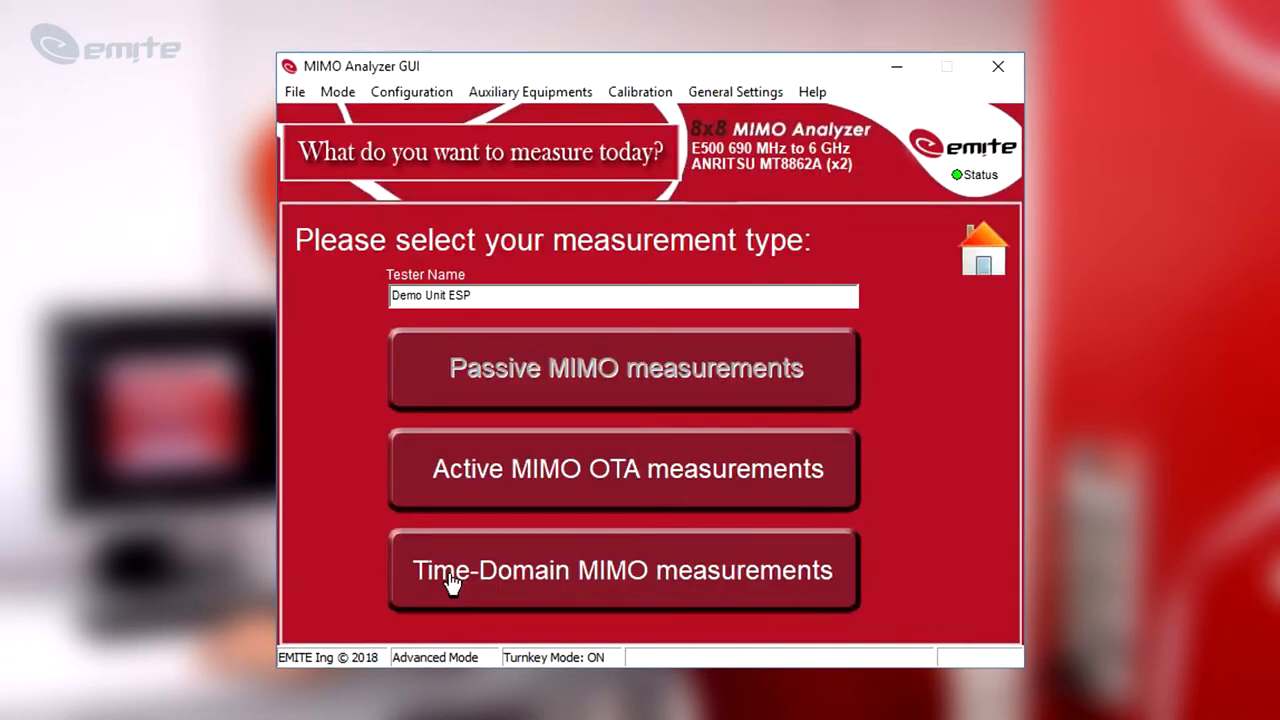
{"action": "mouse_move", "coordinate": [612, 488]}
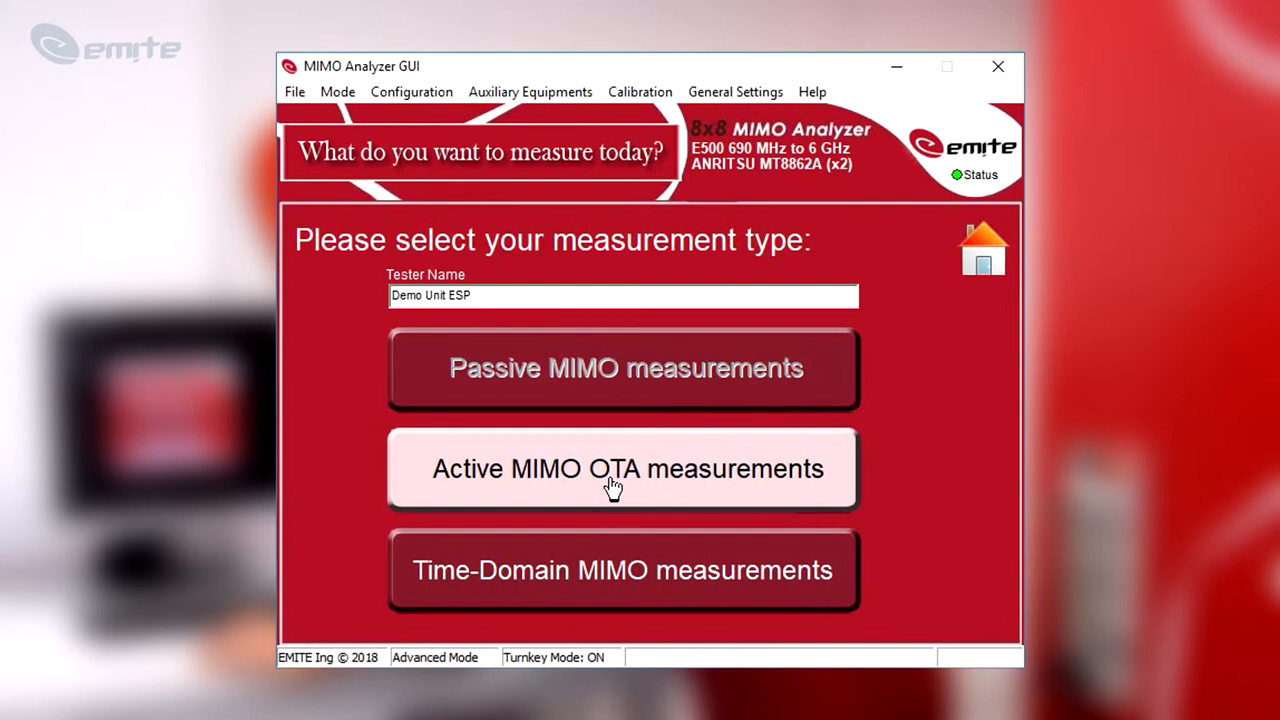
Add TRP and TIS tests for WLAN 802.11ac 5 GHz, channel 36, BW 20, then enter TRP settings
{"action": "left_click", "coordinate": [622, 468]}
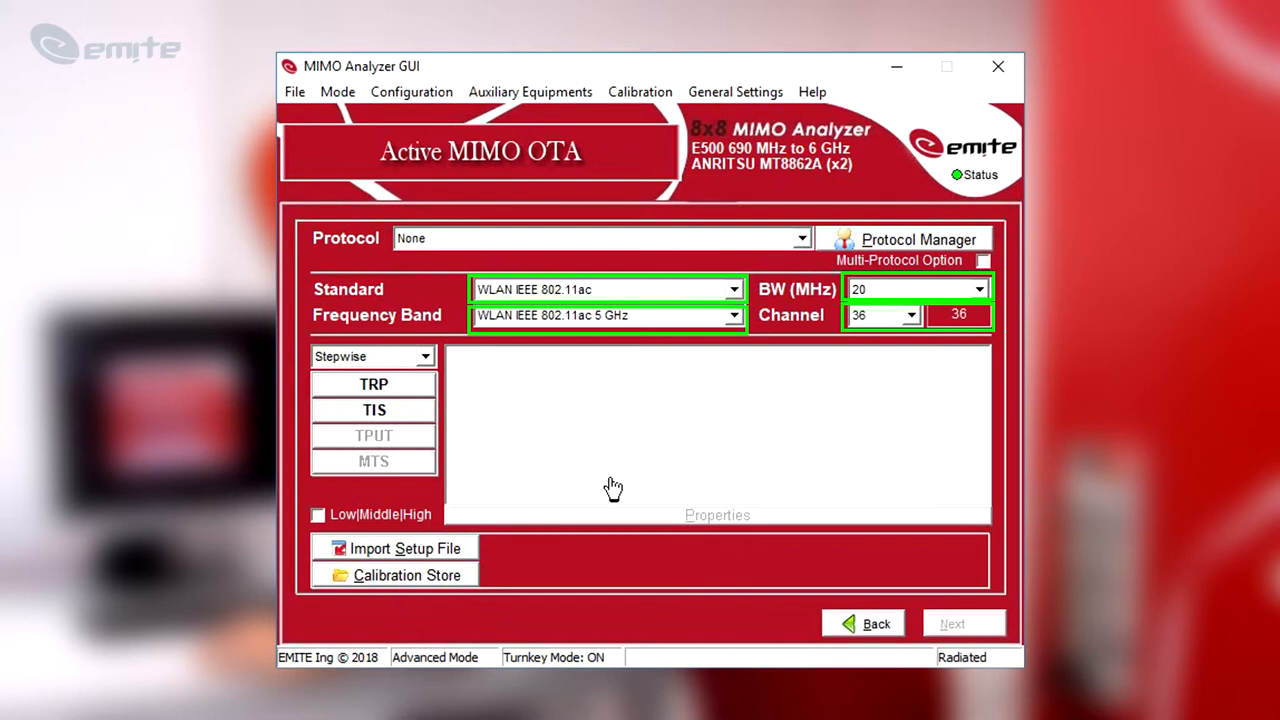
{"action": "left_click", "coordinate": [372, 384]}
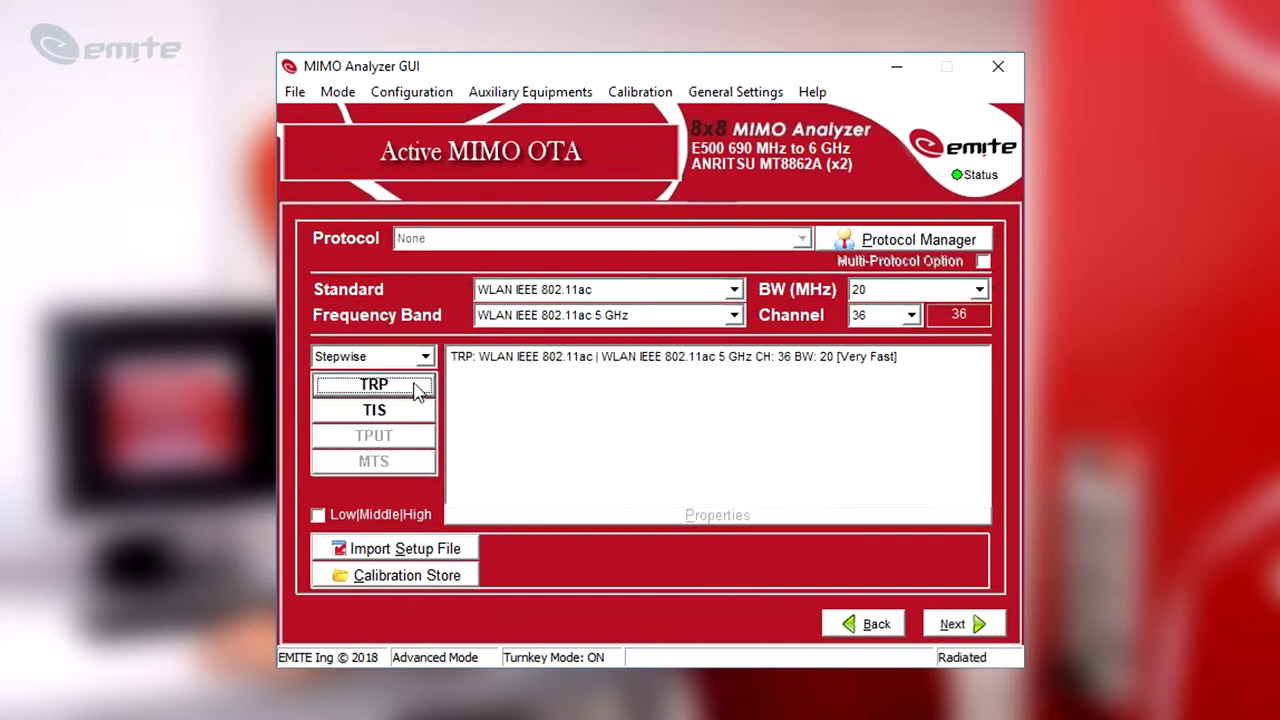
{"action": "left_click", "coordinate": [372, 408]}
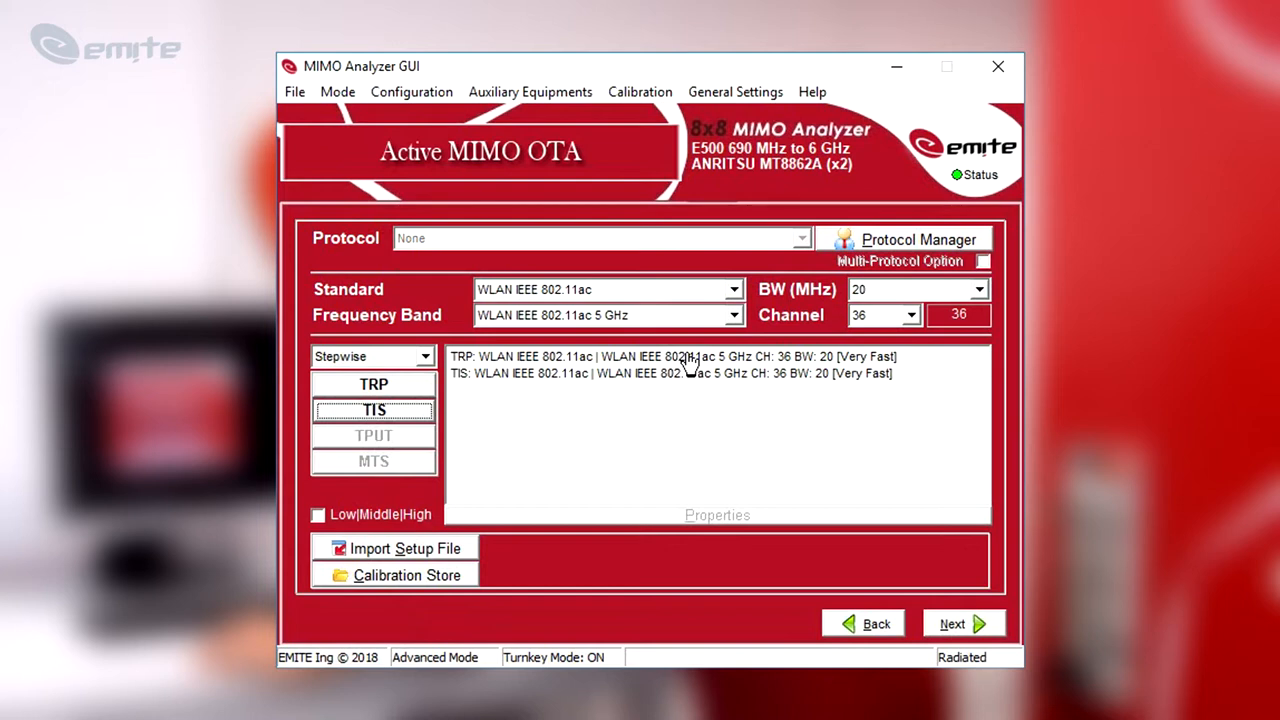
{"action": "left_click", "coordinate": [964, 624]}
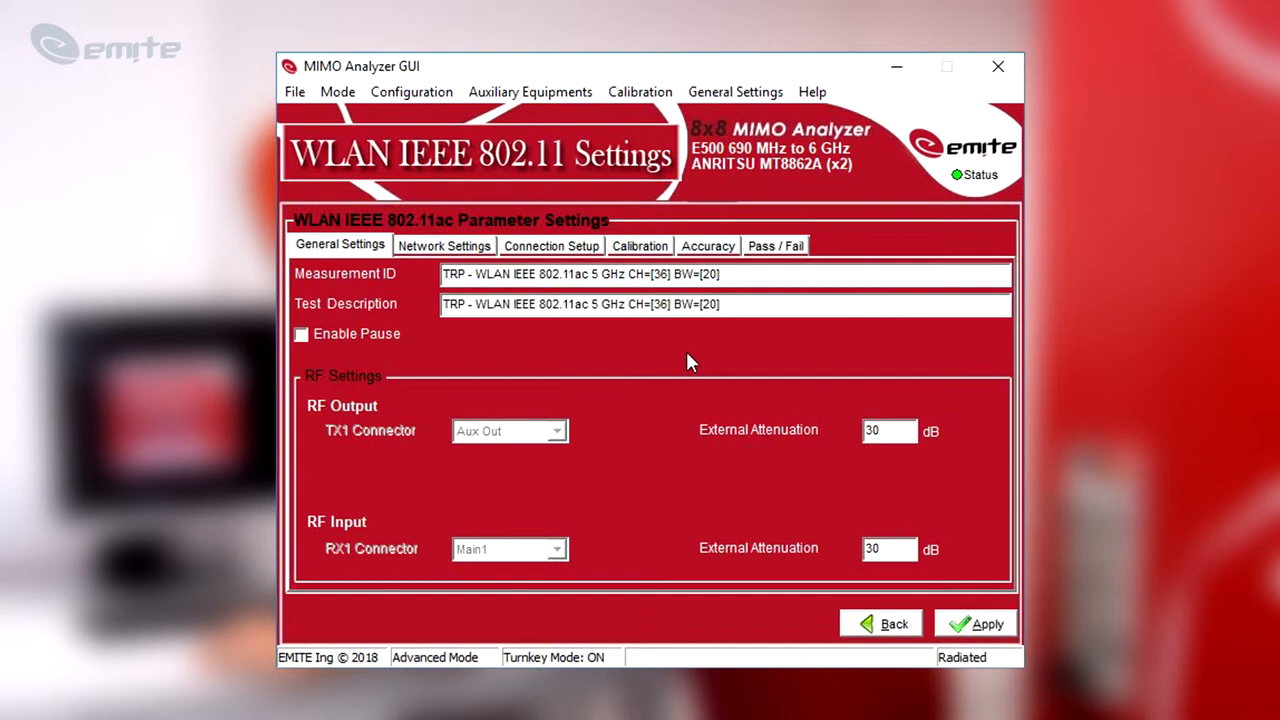
Set TRP Tx MIMO mode to Spatial-Multiplexing and choose the TIS connection scenario
{"action": "left_click", "coordinate": [552, 244]}
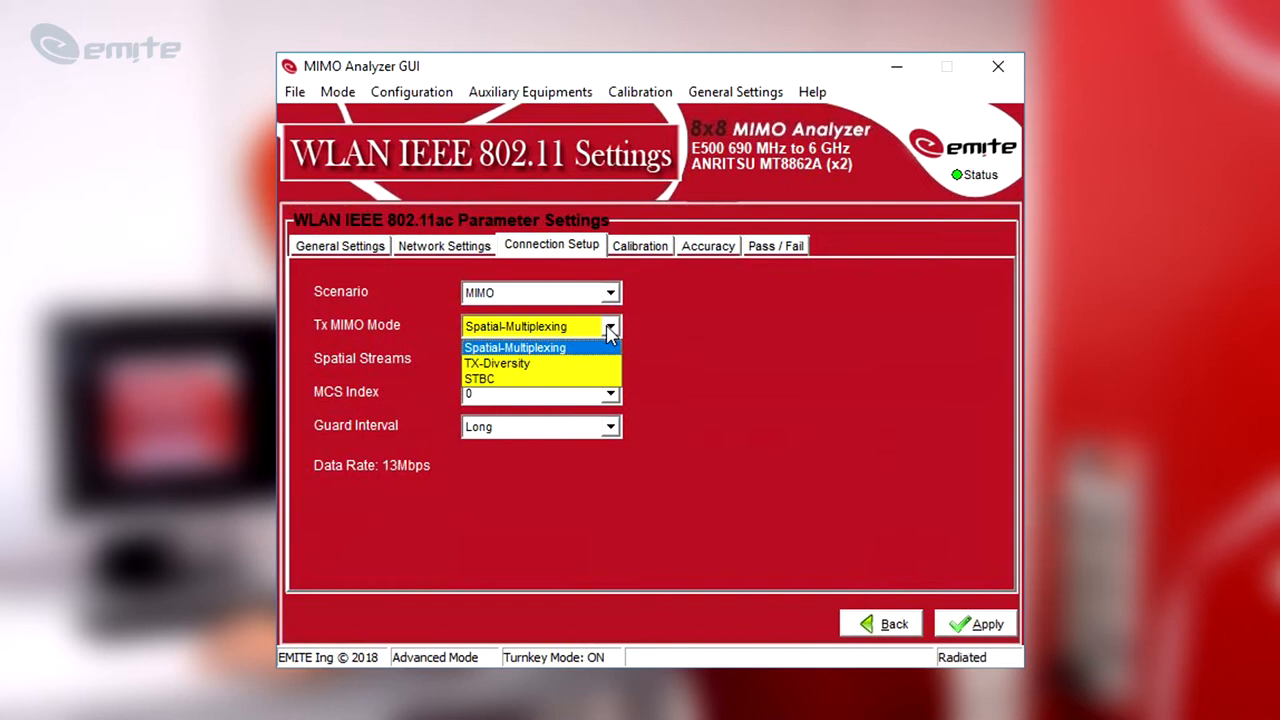
{"action": "left_click", "coordinate": [516, 348]}
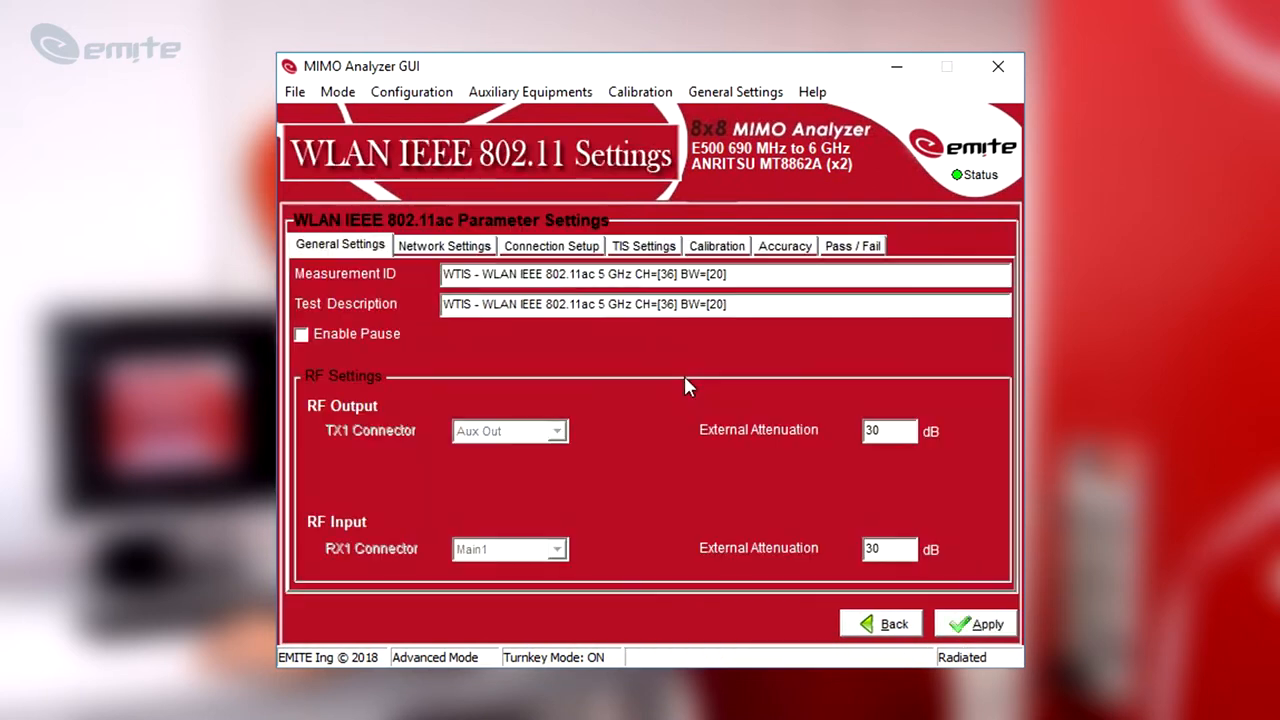
{"action": "left_click", "coordinate": [552, 244]}
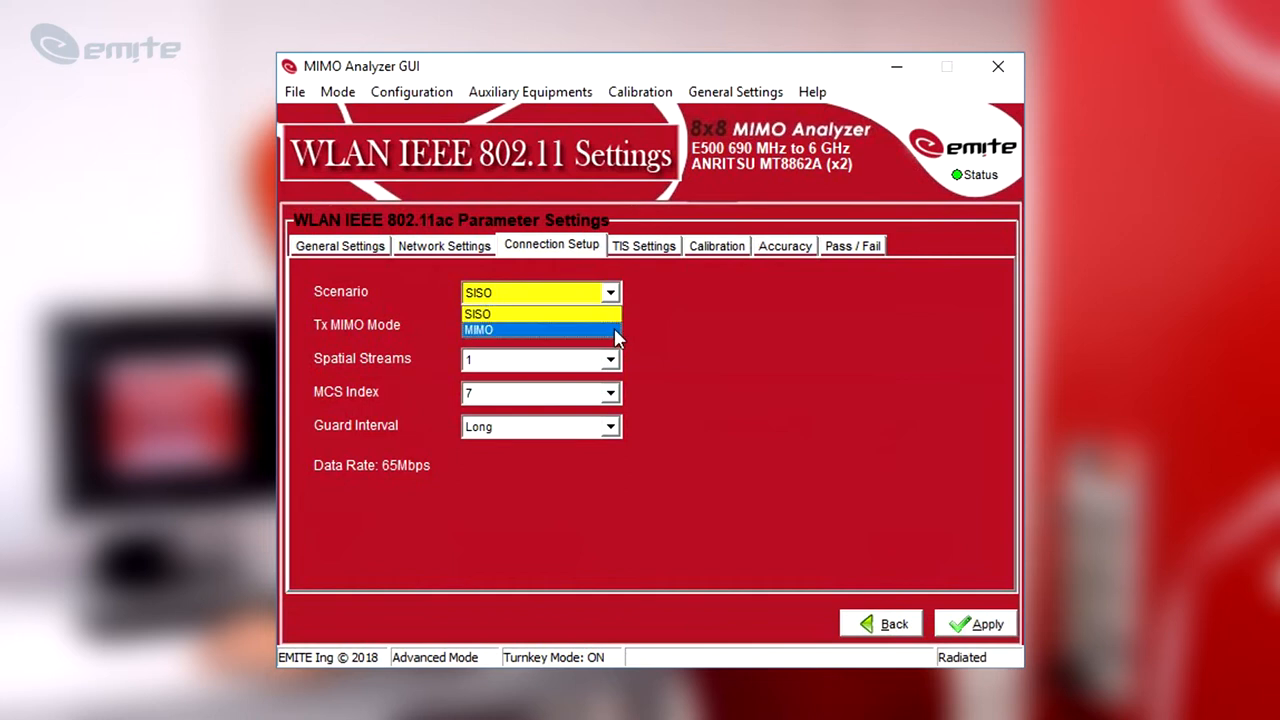
{"action": "left_click", "coordinate": [478, 330]}
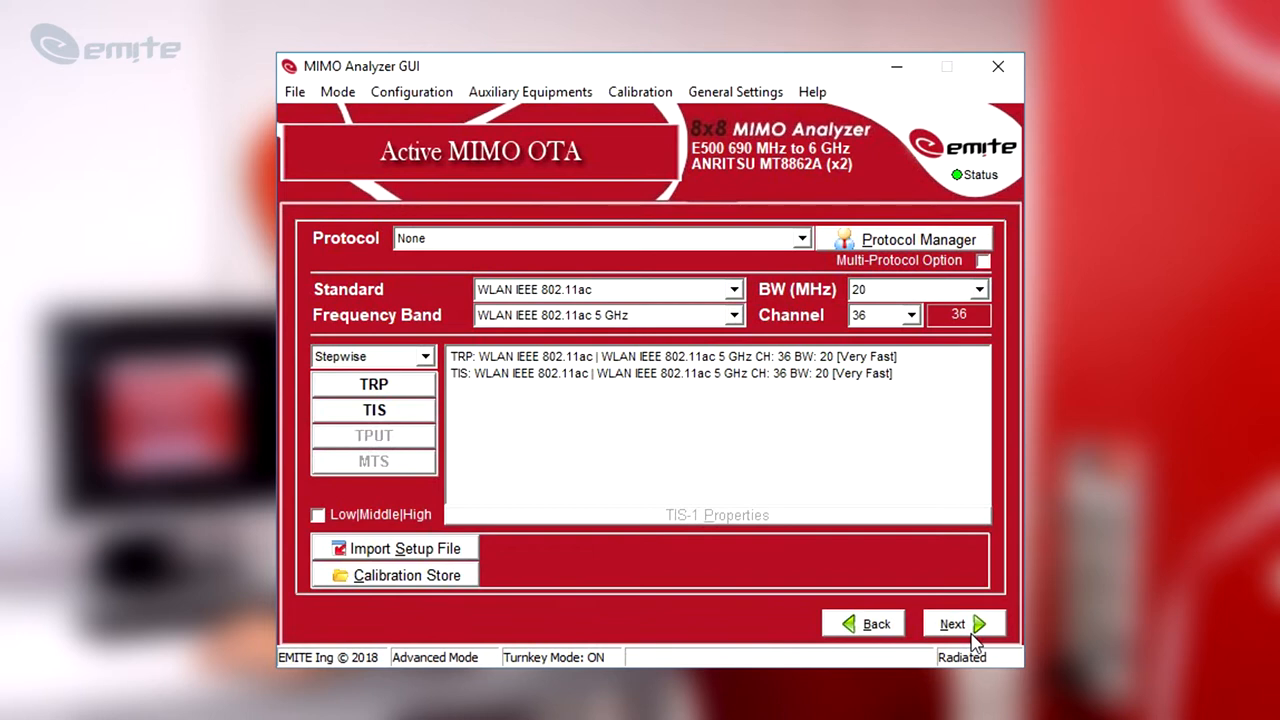
Advance to the TRP and TIS measurement summary and run the tests
{"action": "left_click", "coordinate": [952, 624]}
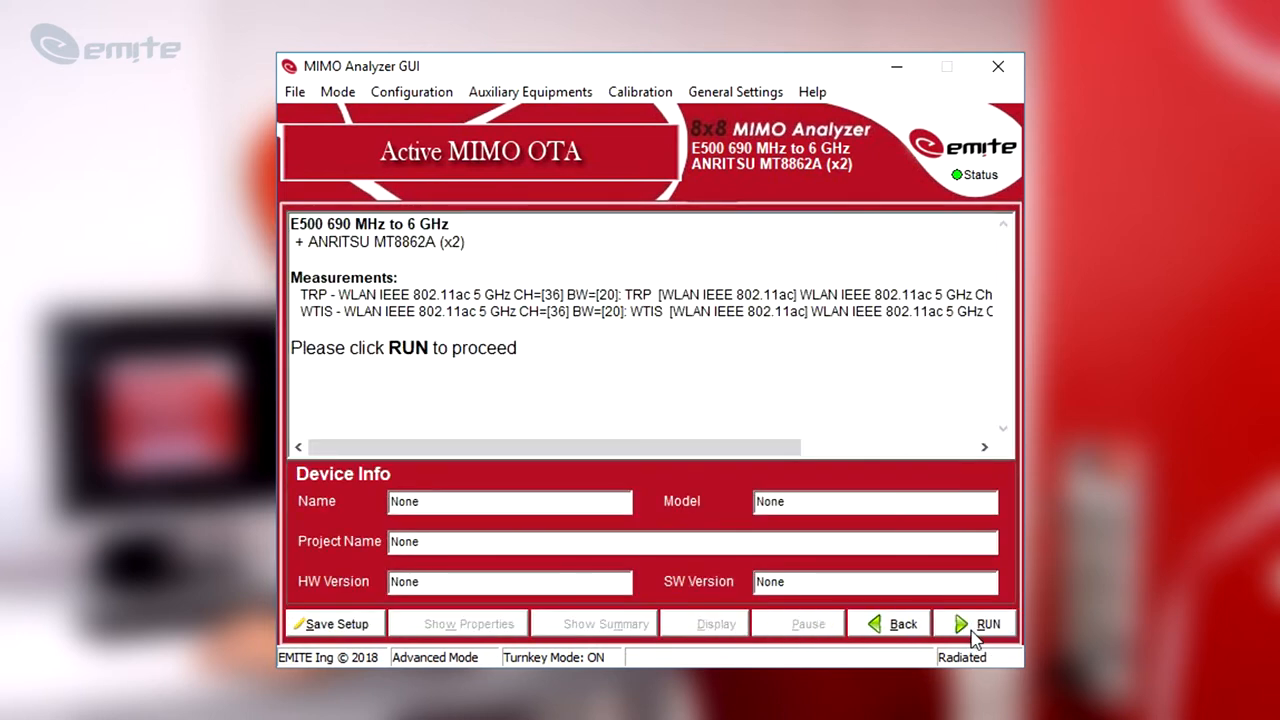
{"action": "left_click", "coordinate": [988, 624]}
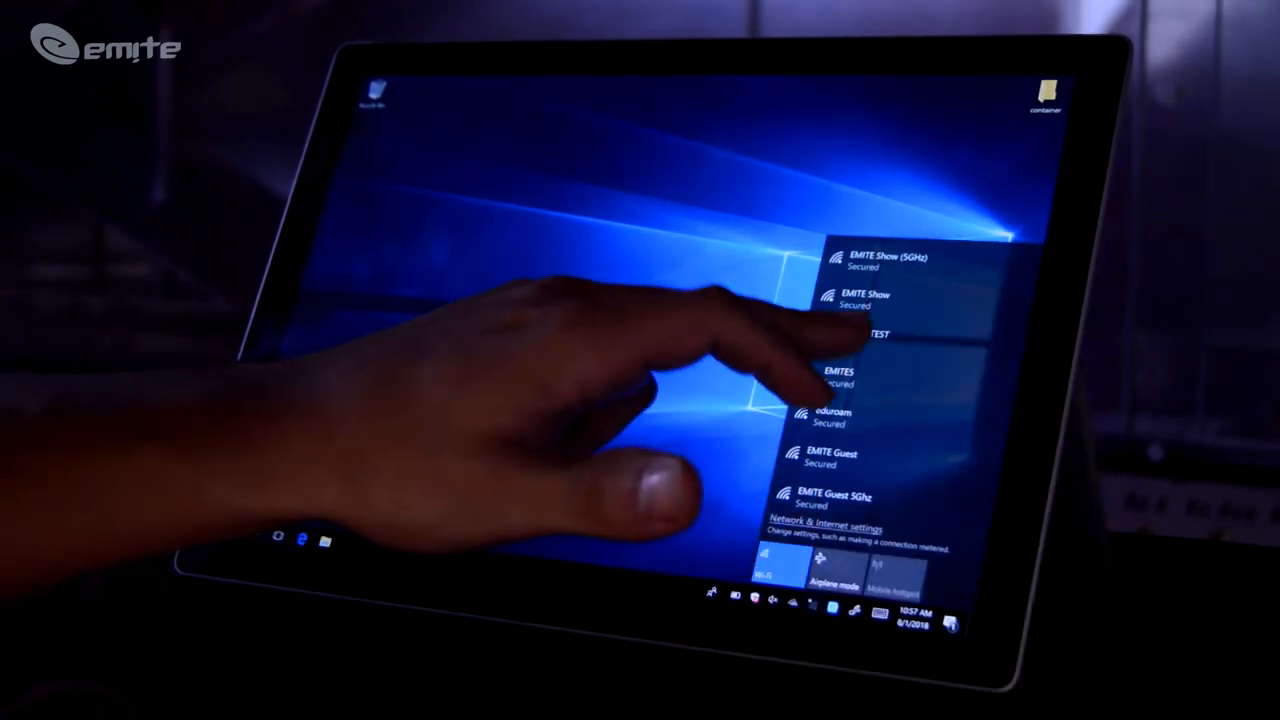
Join the open MTEMITETEST Wi-Fi network on the tablet
{"action": "left_click", "coordinate": [876, 336]}
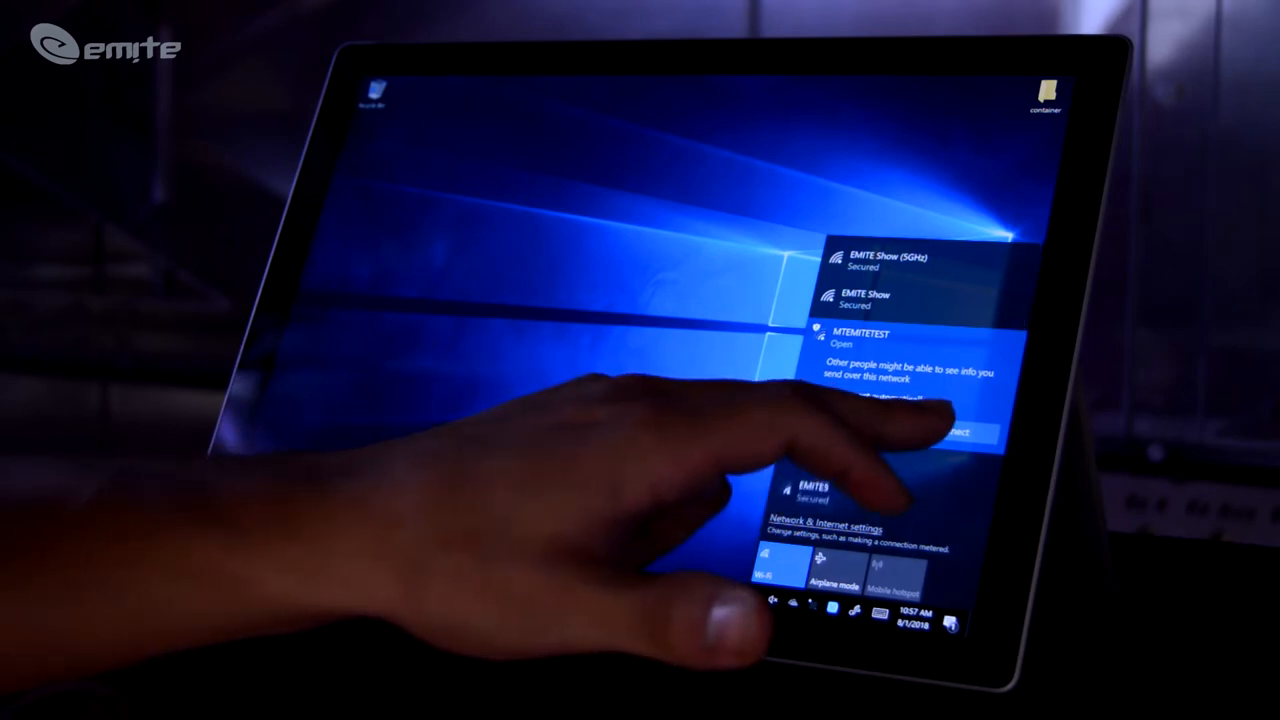
{"action": "left_click", "coordinate": [956, 432]}
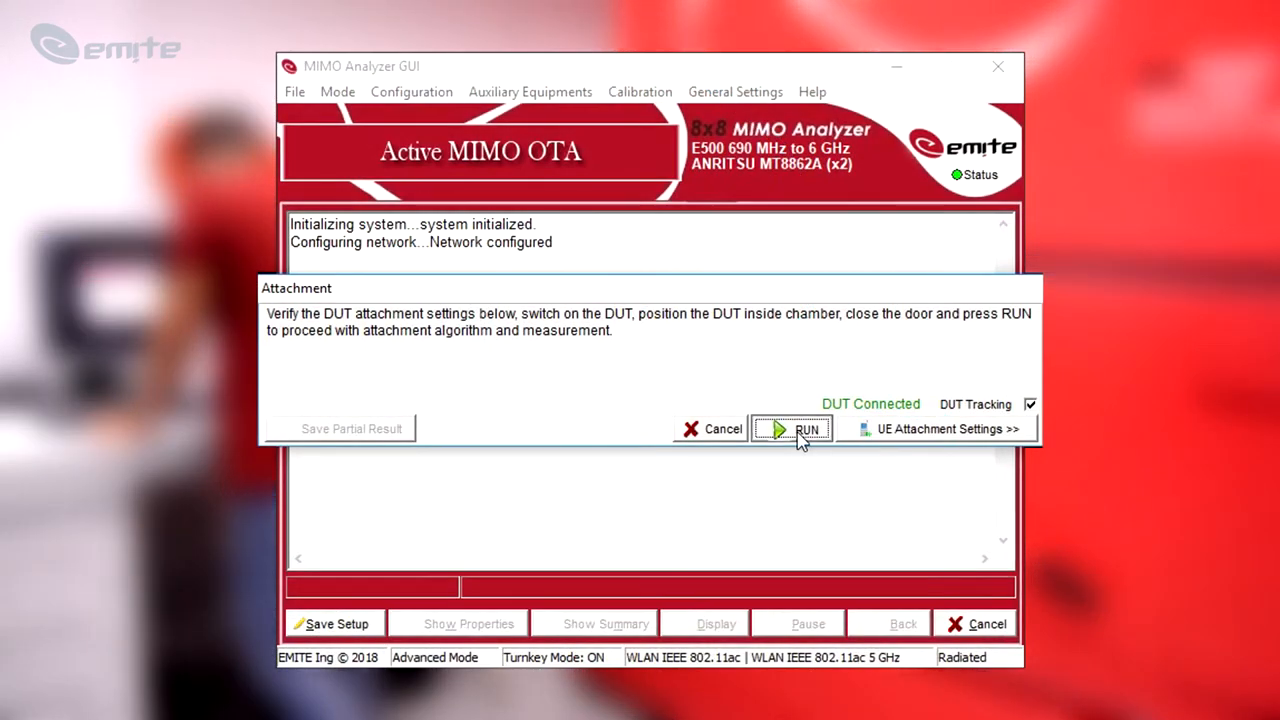
Run the attachment algorithm and measurement for the DUT in the chamber
{"action": "left_click", "coordinate": [808, 428]}
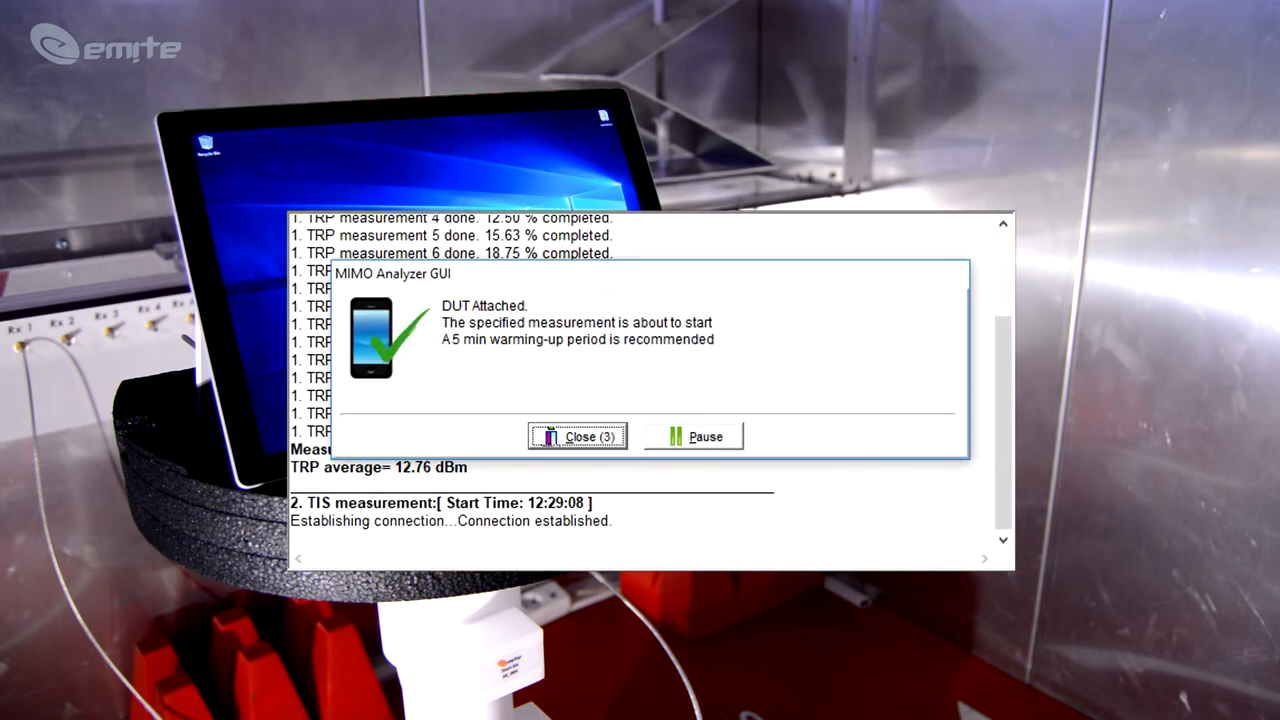
Dismiss the DUT Attached notice so TRP and TIS measurements run to completion
{"action": "left_click", "coordinate": [578, 436]}
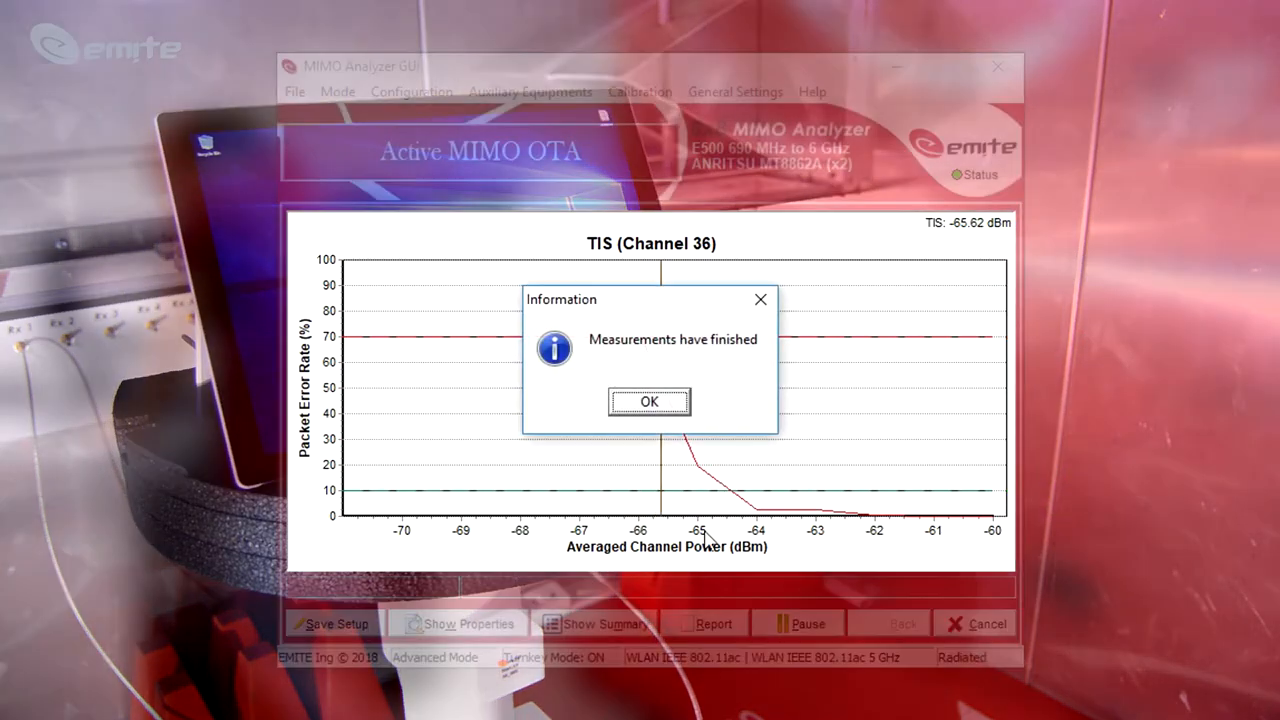
{"action": "left_click", "coordinate": [648, 400]}
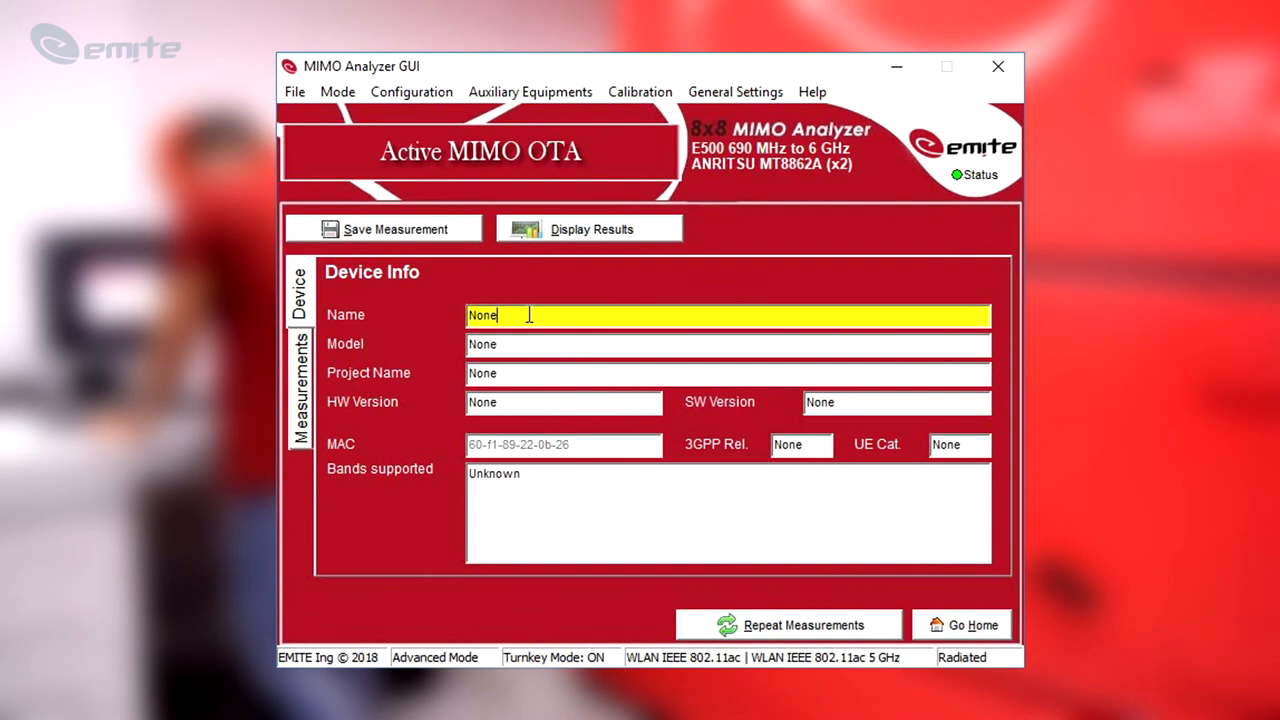
{"action": "type", "text": "Tablet"}
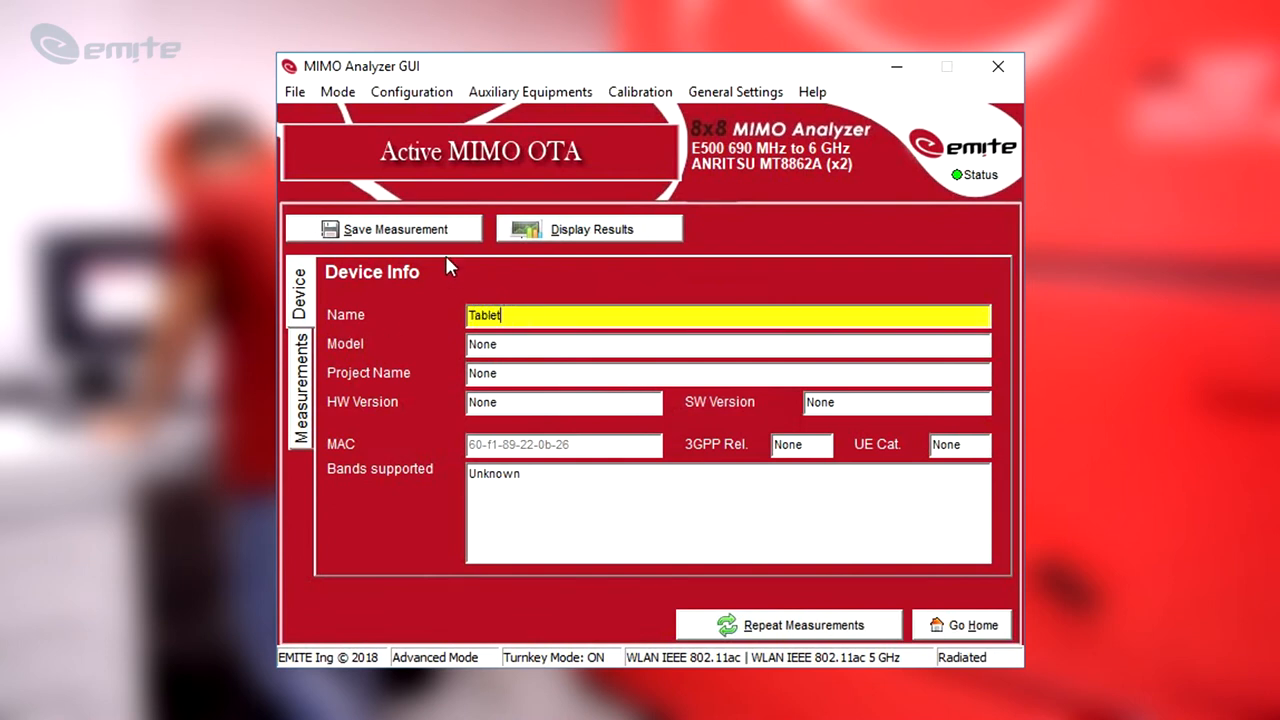
{"action": "left_click", "coordinate": [384, 228]}
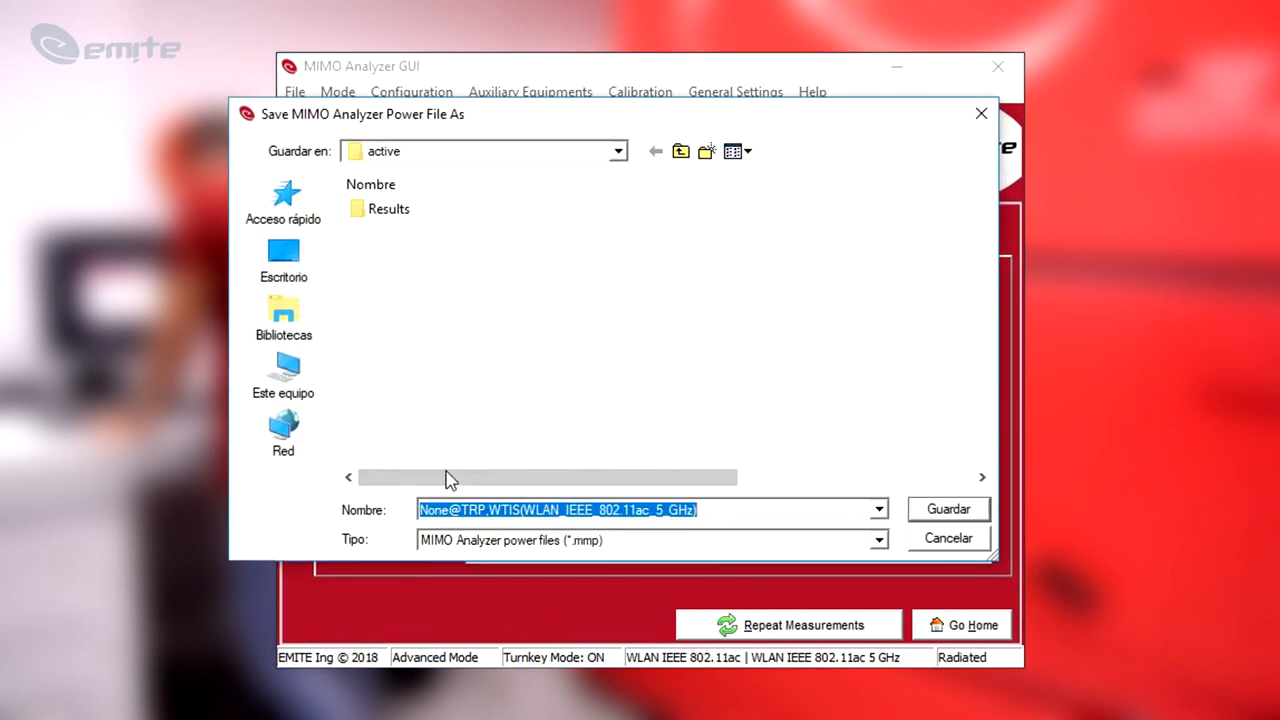
{"action": "double_click", "coordinate": [432, 510]}
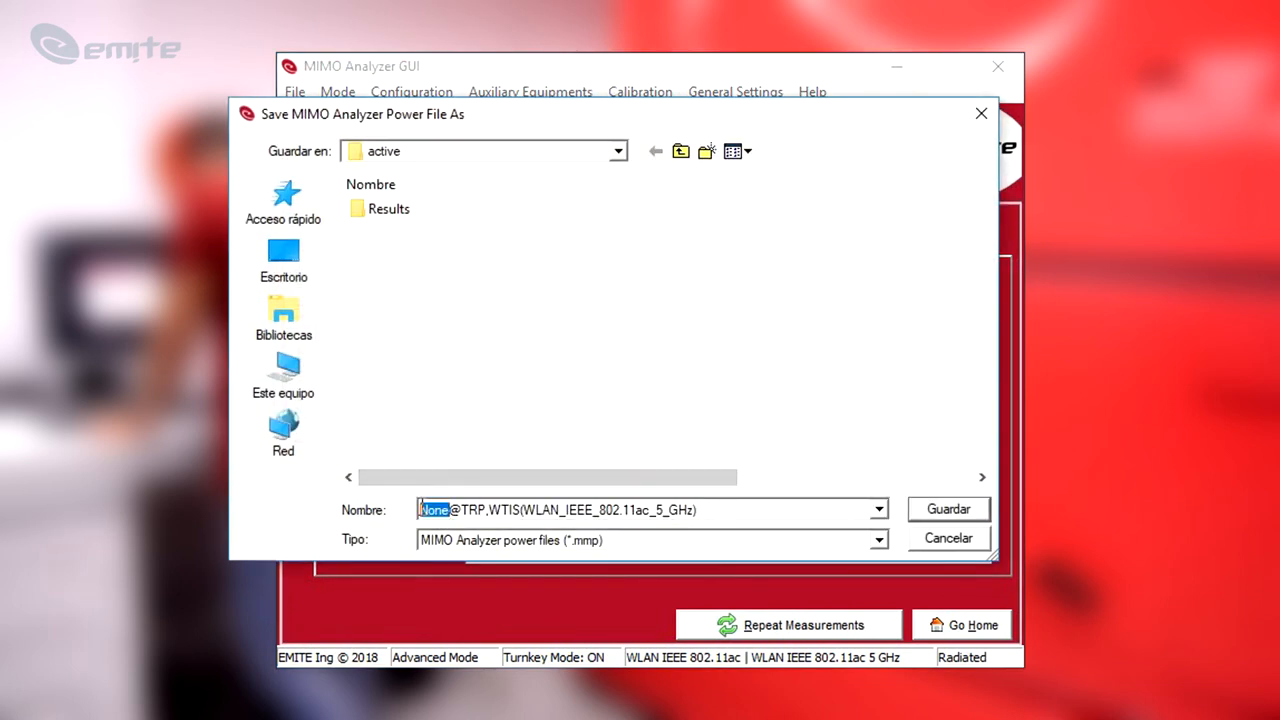
{"action": "type", "text": "Tablet"}
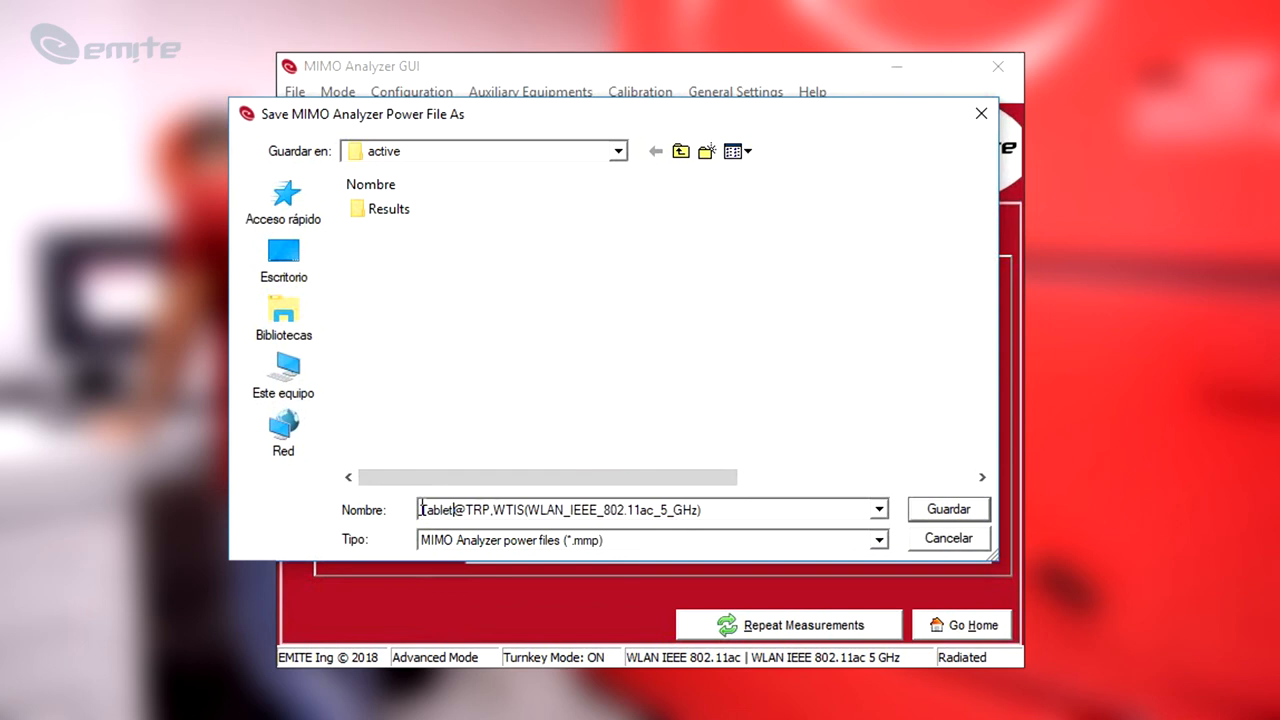
{"action": "left_click", "coordinate": [948, 510]}
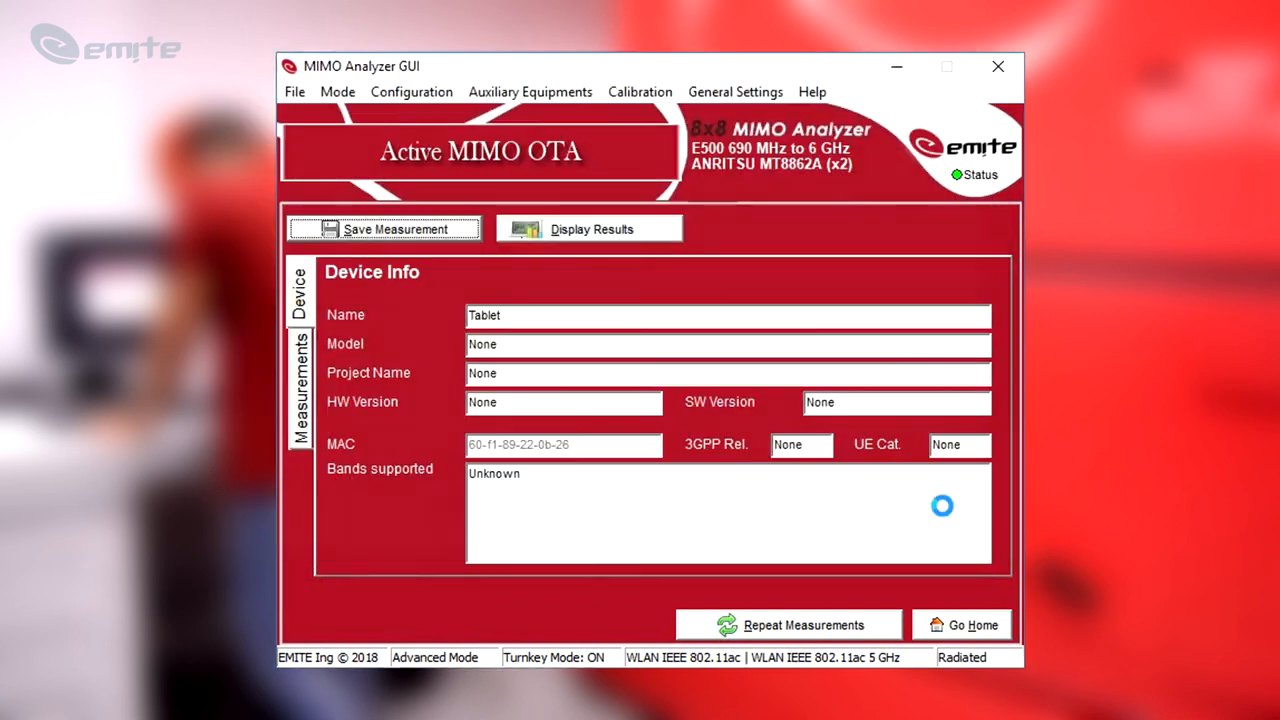
{"action": "left_click", "coordinate": [384, 228]}
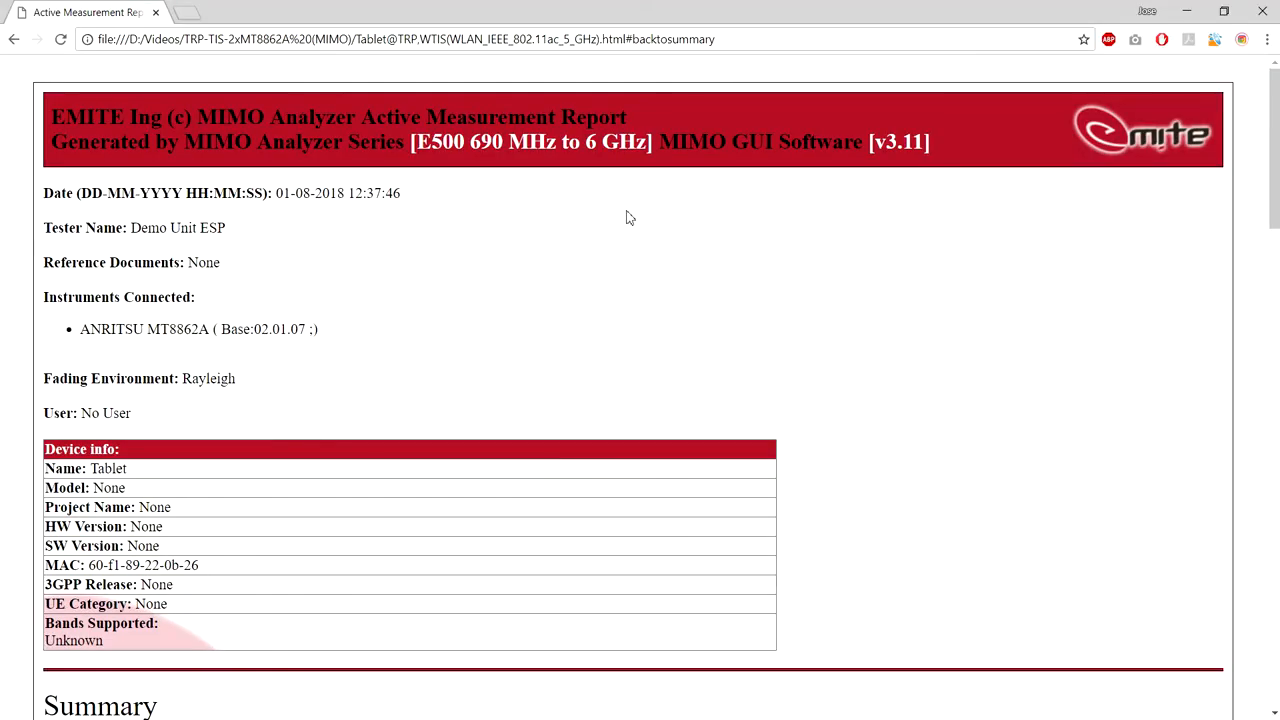
Scroll the report through Summary and Measurement Details to the TIS result of -65.62 dBm
{"action": "scroll", "scroll_direction": "down", "scroll_amount": 3}
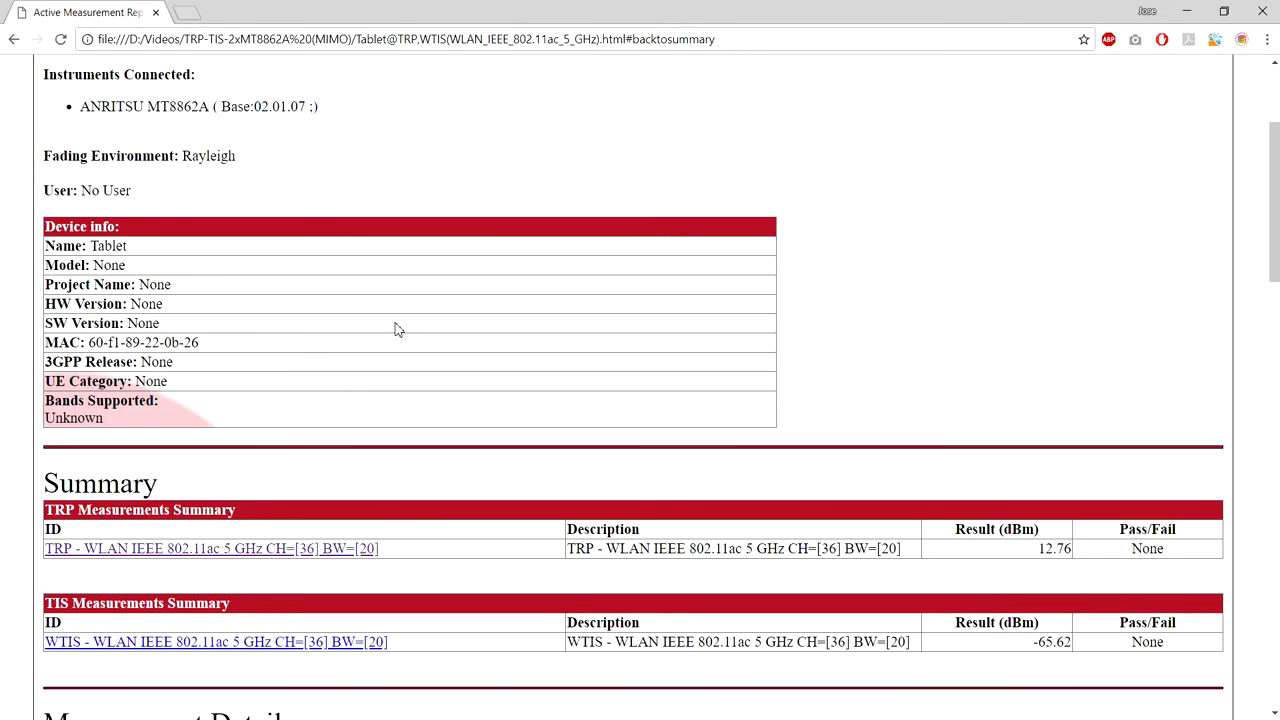
{"action": "scroll", "scroll_direction": "down", "scroll_amount": 3}
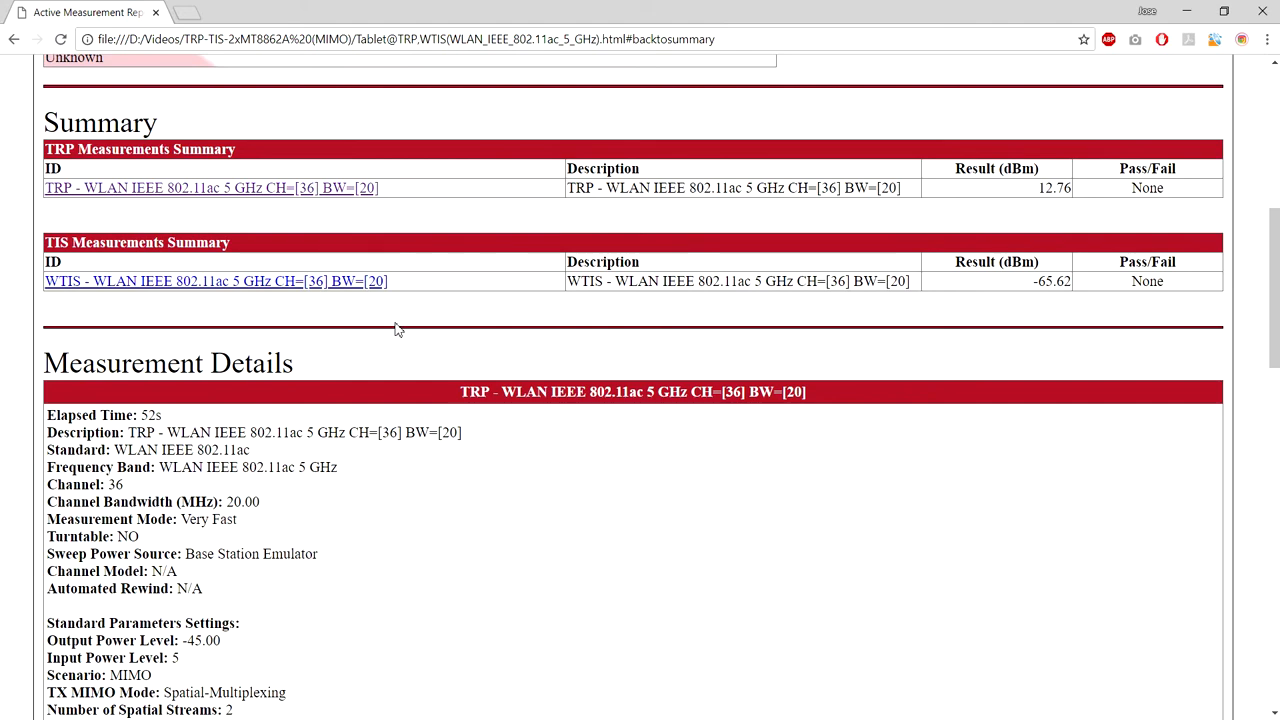
{"action": "scroll", "scroll_direction": "down", "scroll_amount": 3}
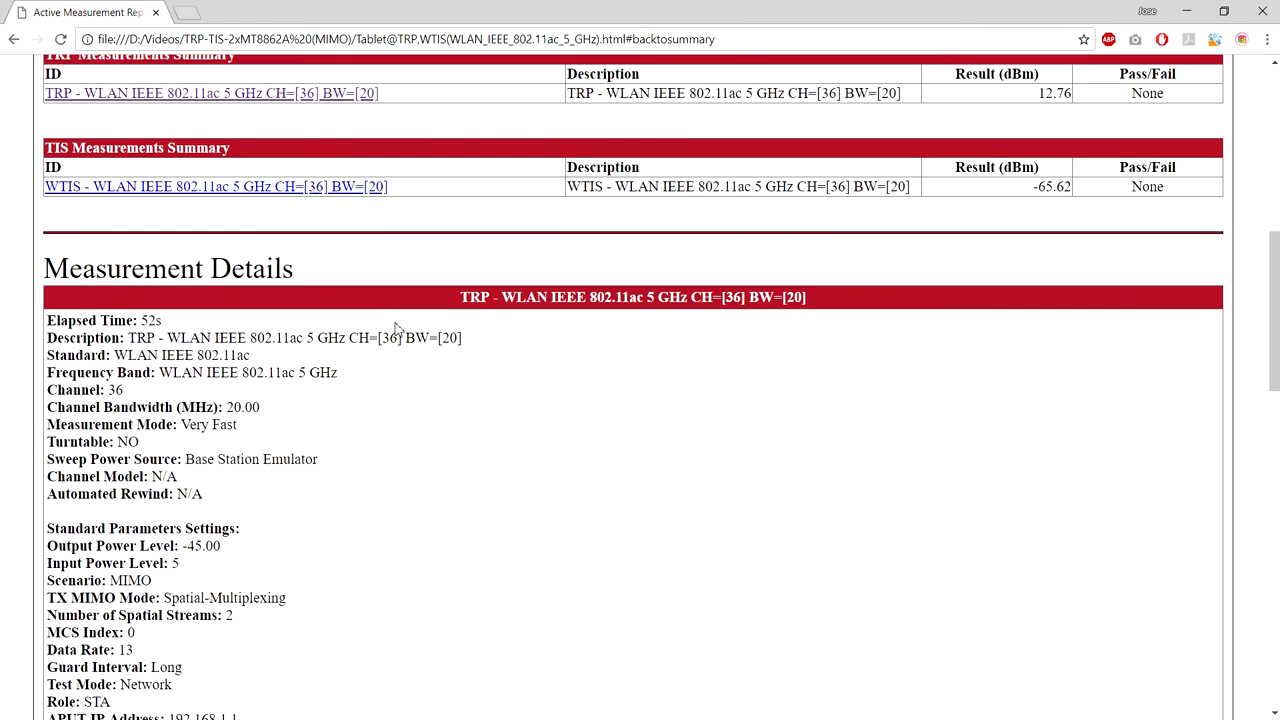
{"action": "scroll", "scroll_direction": "down", "scroll_amount": 3}
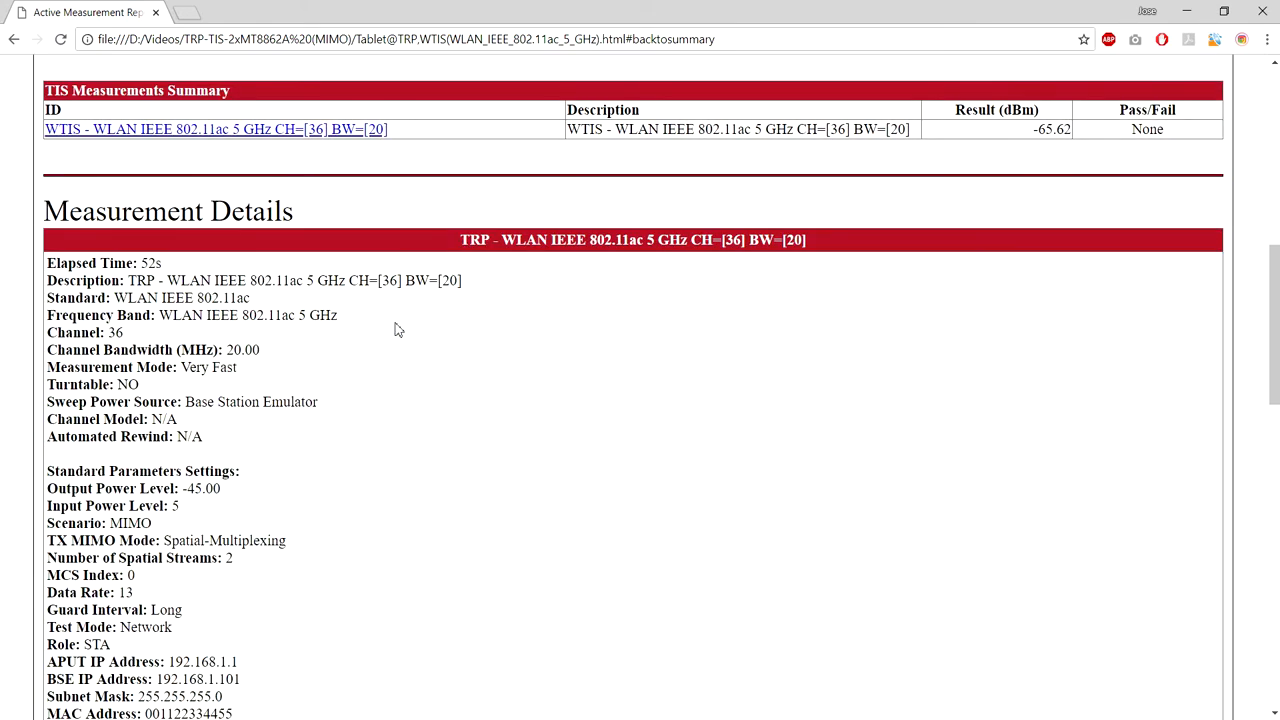
{"action": "scroll", "scroll_direction": "down", "scroll_amount": 3}
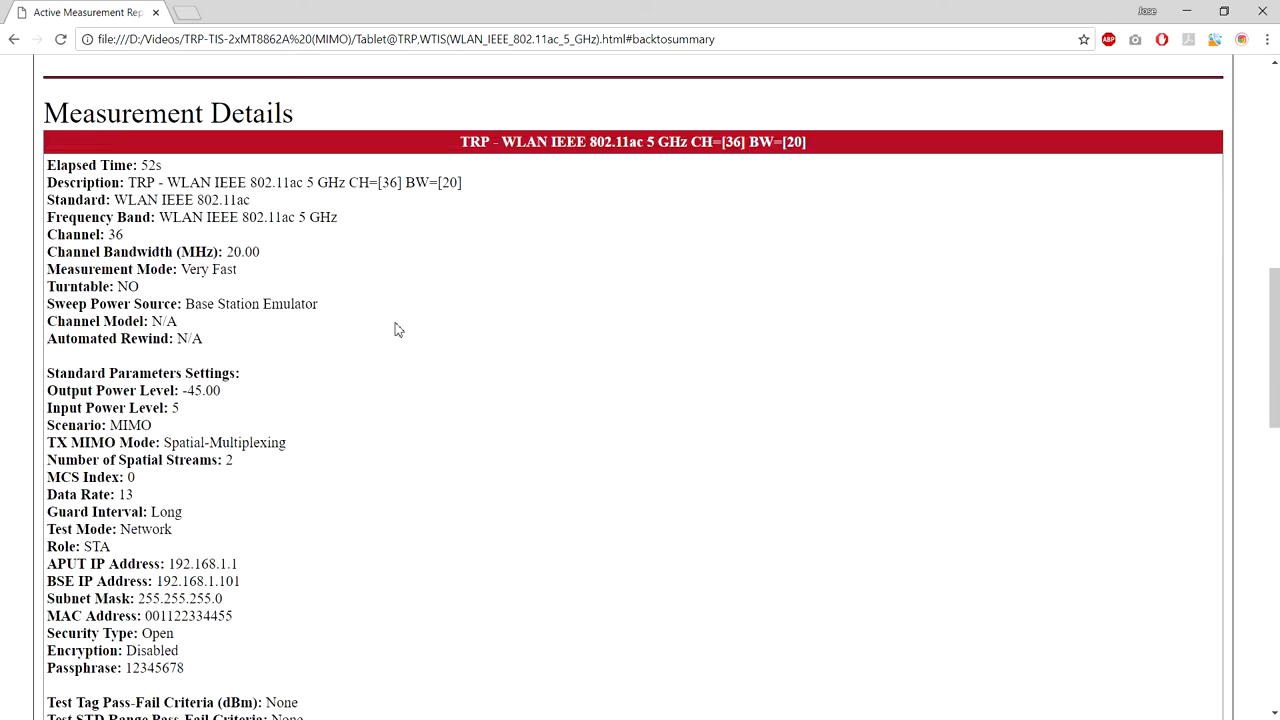
{"action": "scroll", "scroll_direction": "down", "scroll_amount": 3}
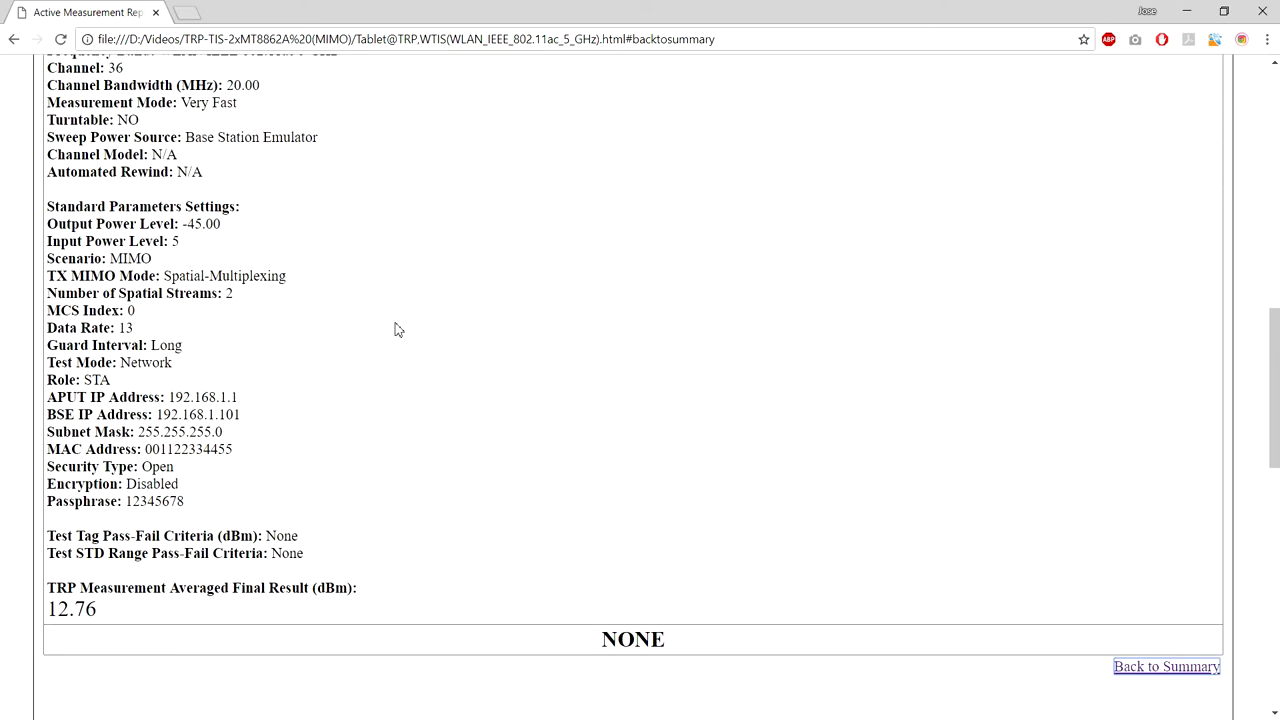
{"action": "scroll", "scroll_direction": "down", "scroll_amount": 3}
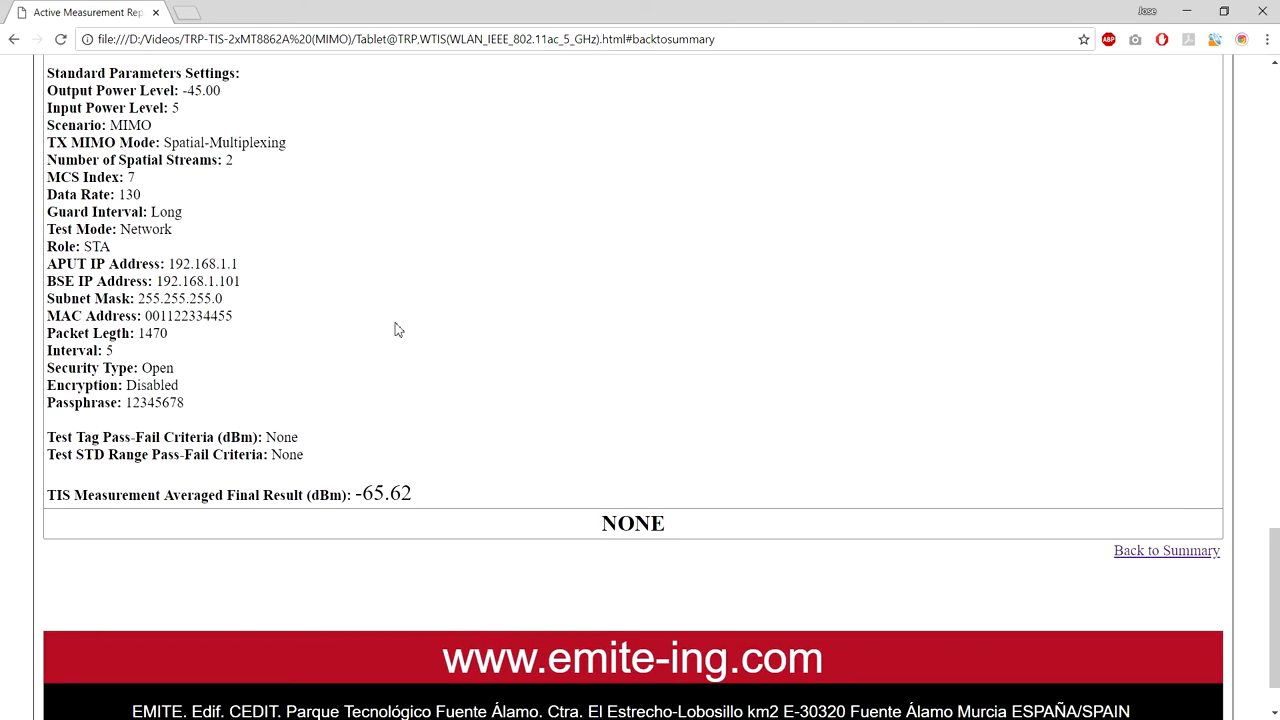